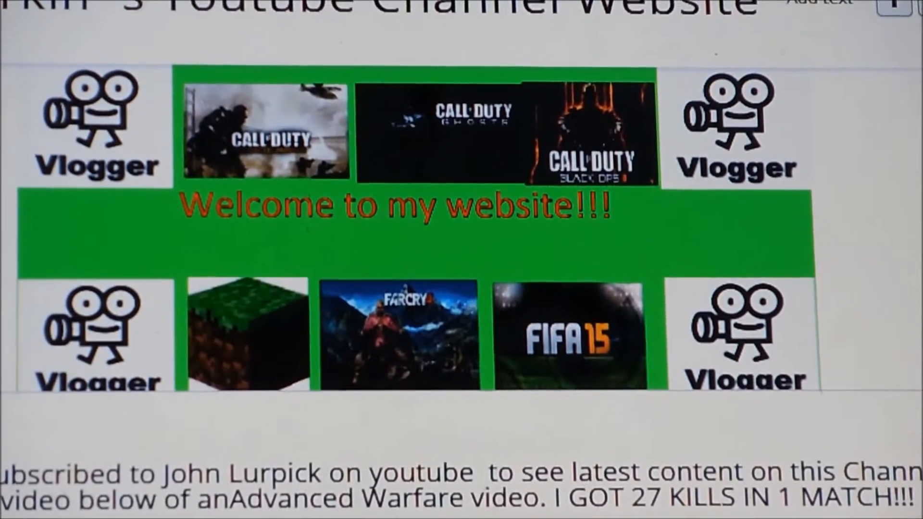
pyautogui.scroll(-3)
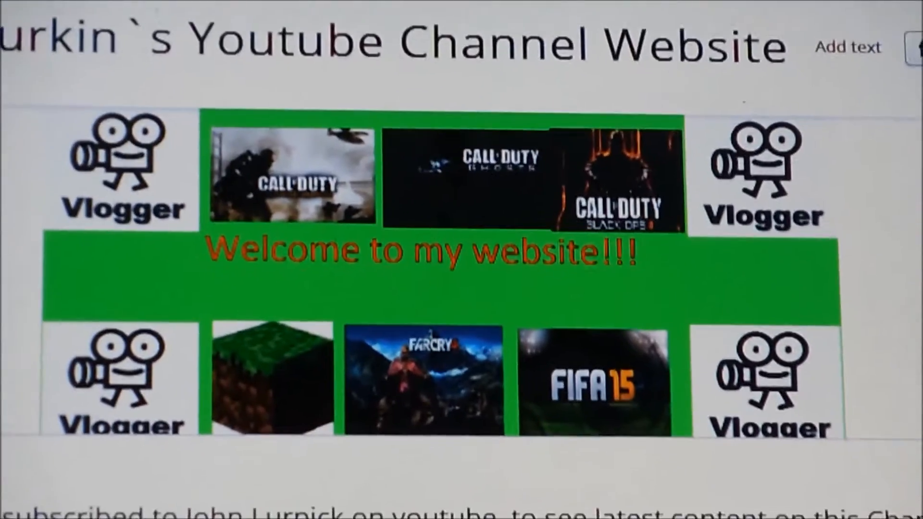
pyautogui.scroll(-3)
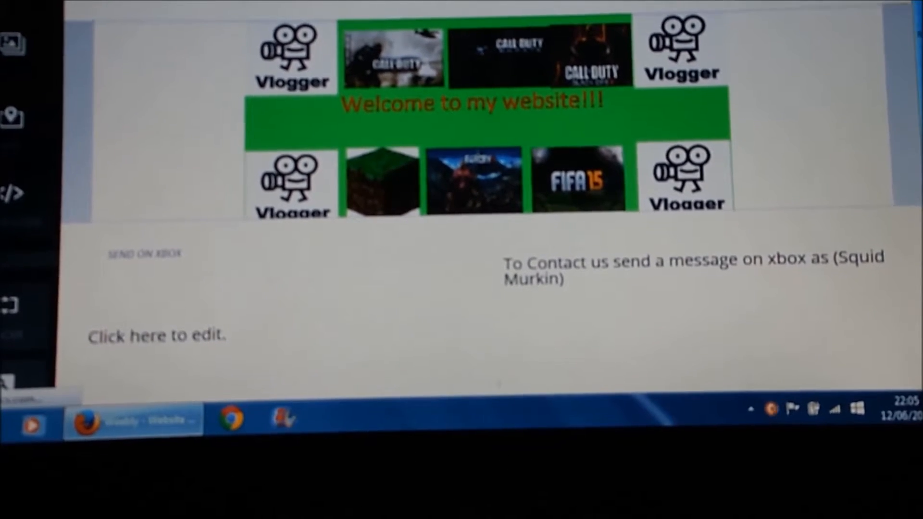
pyautogui.scroll(-3)
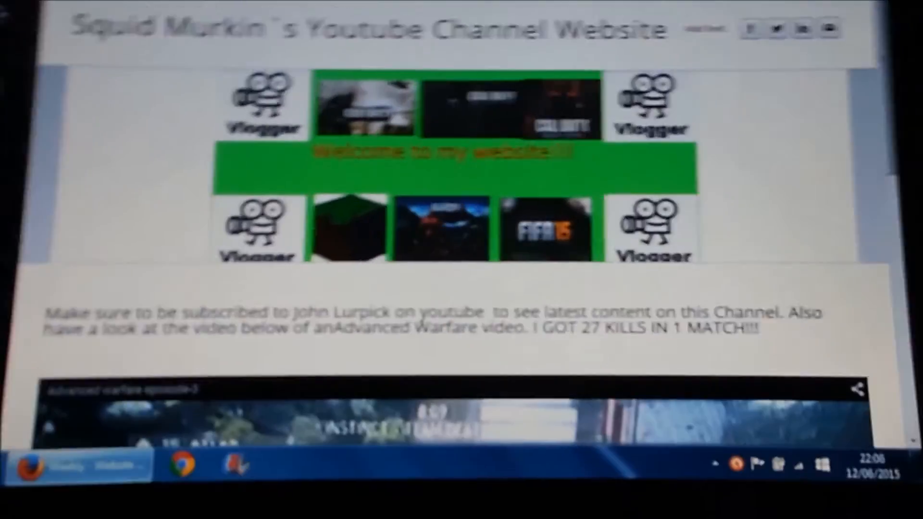
pyautogui.scroll(-3)
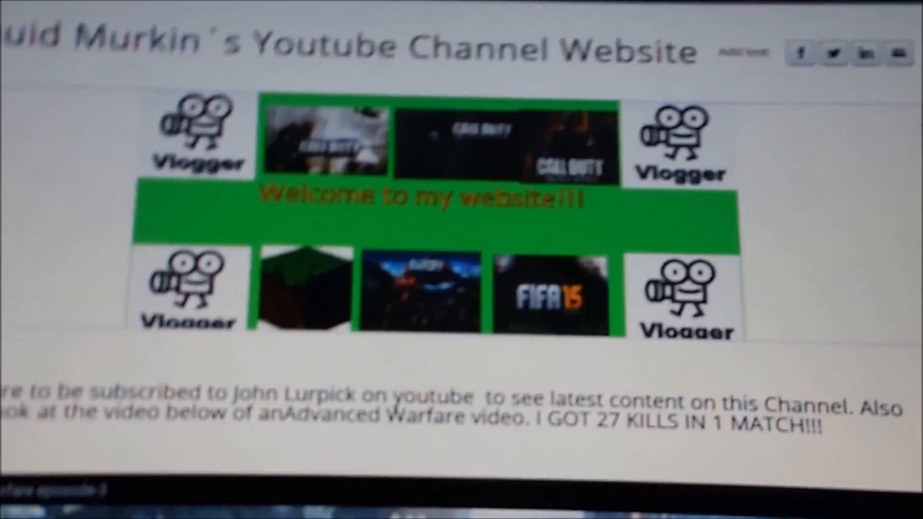
pyautogui.scroll(-3)
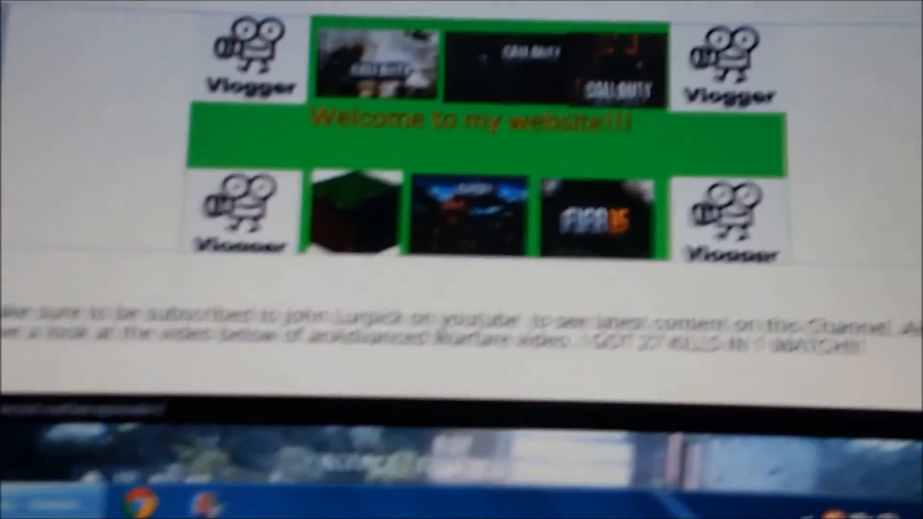